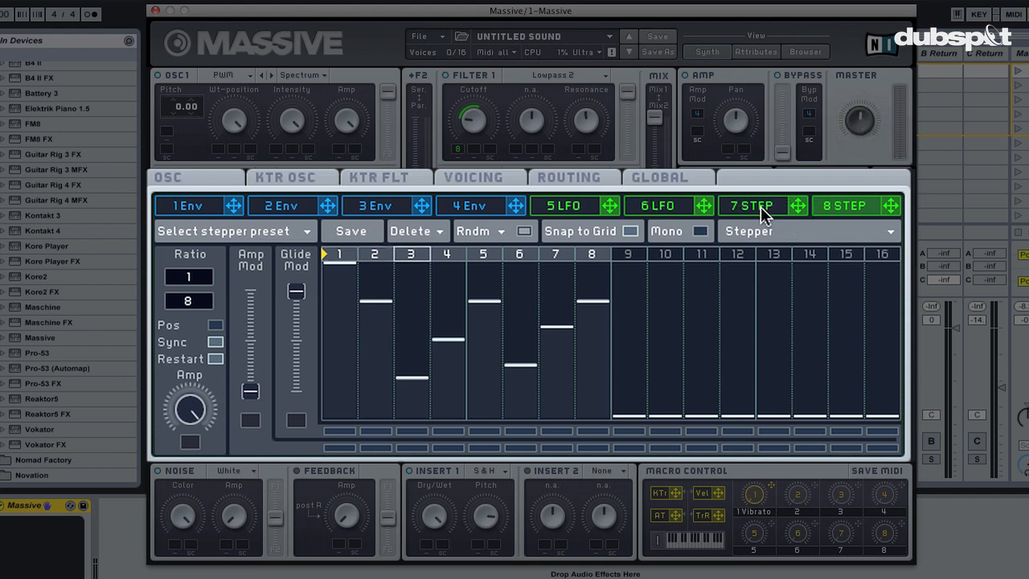
Step: Change modulation slot 7 from a Stepper to a Performer
{"action": "left_click", "coordinate": [752, 206]}
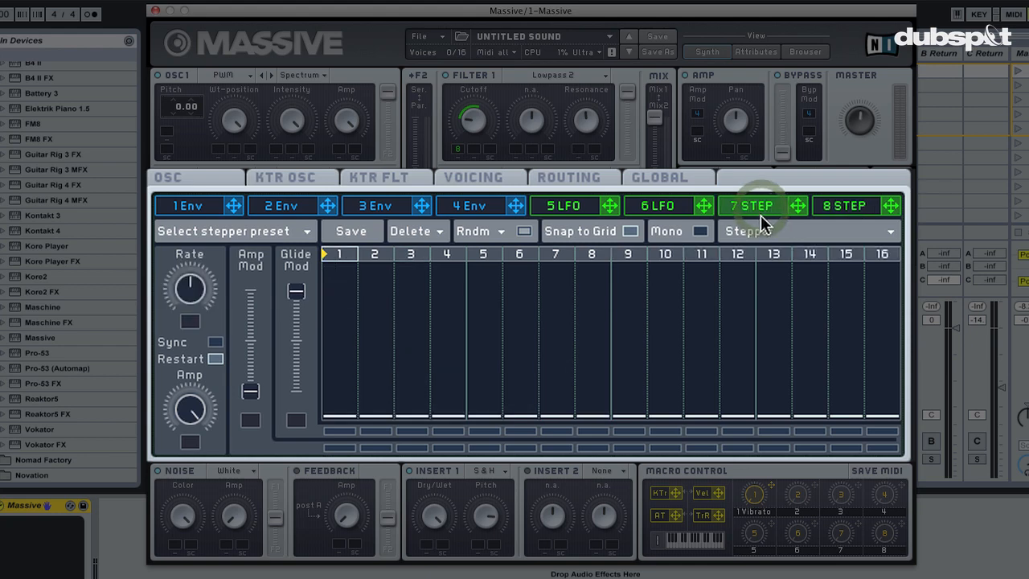
{"action": "left_click", "coordinate": [804, 232]}
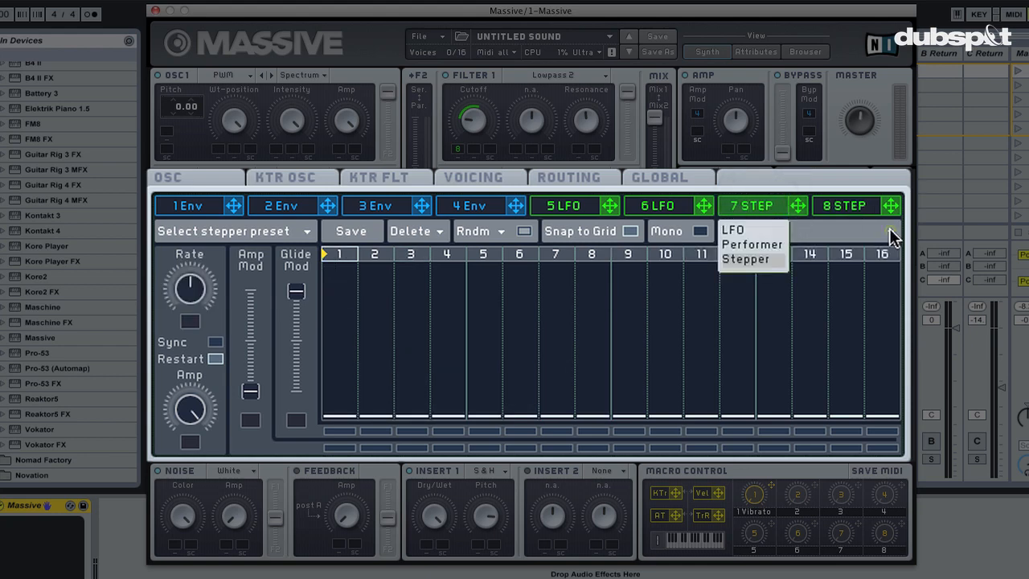
{"action": "left_click", "coordinate": [751, 244]}
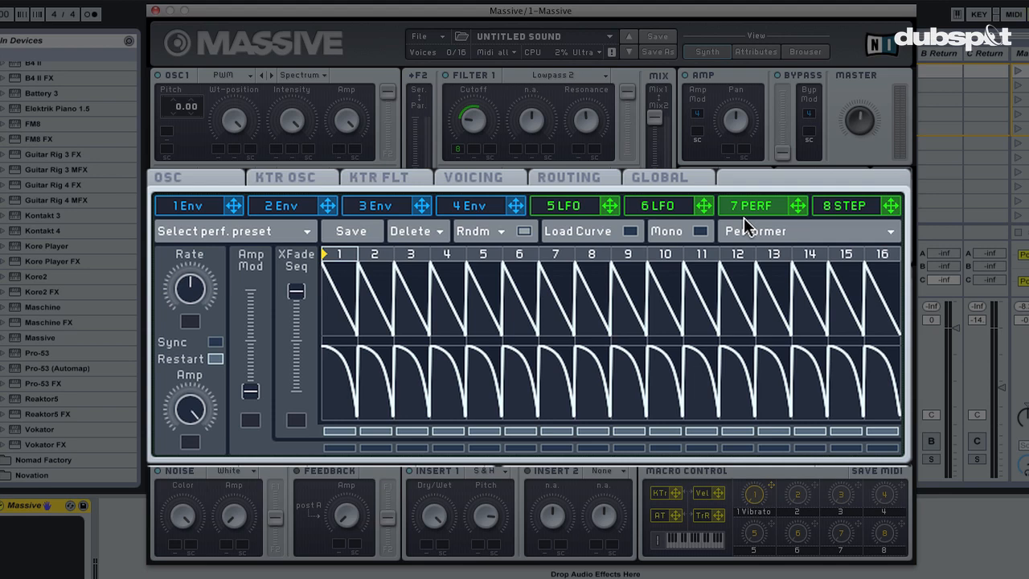
Step: Route the 7 PERF Performer to OSC1 Amp and tempo-sync it at a 1/16 ratio
{"action": "left_click", "coordinate": [578, 231]}
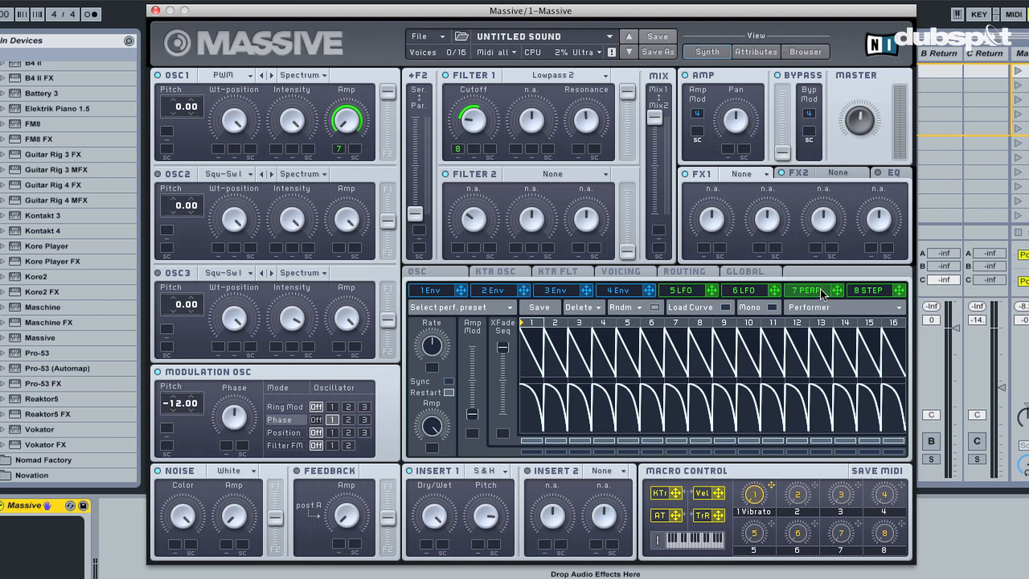
{"action": "mouse_move", "coordinate": [449, 388]}
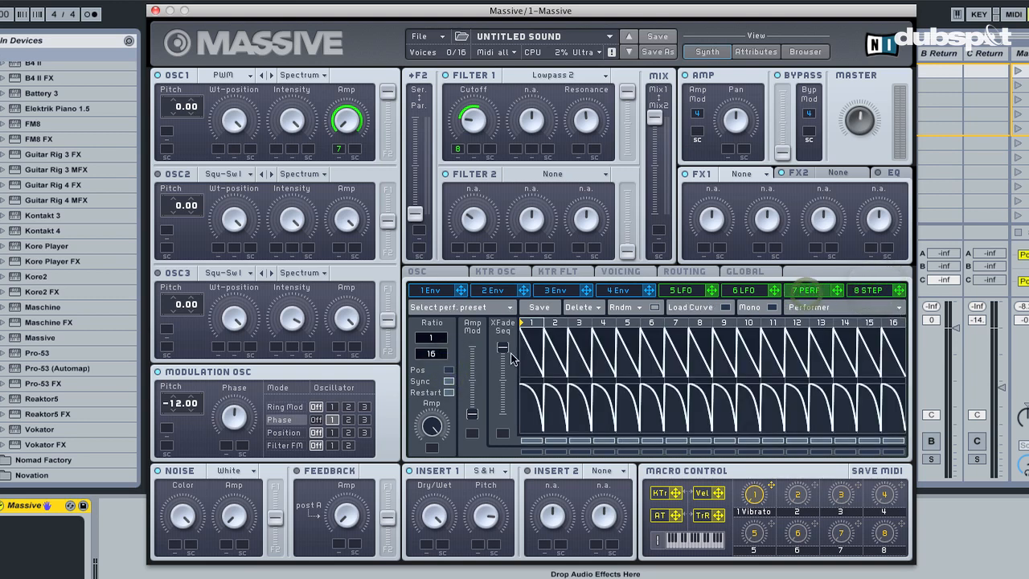
{"action": "left_click", "coordinate": [869, 290]}
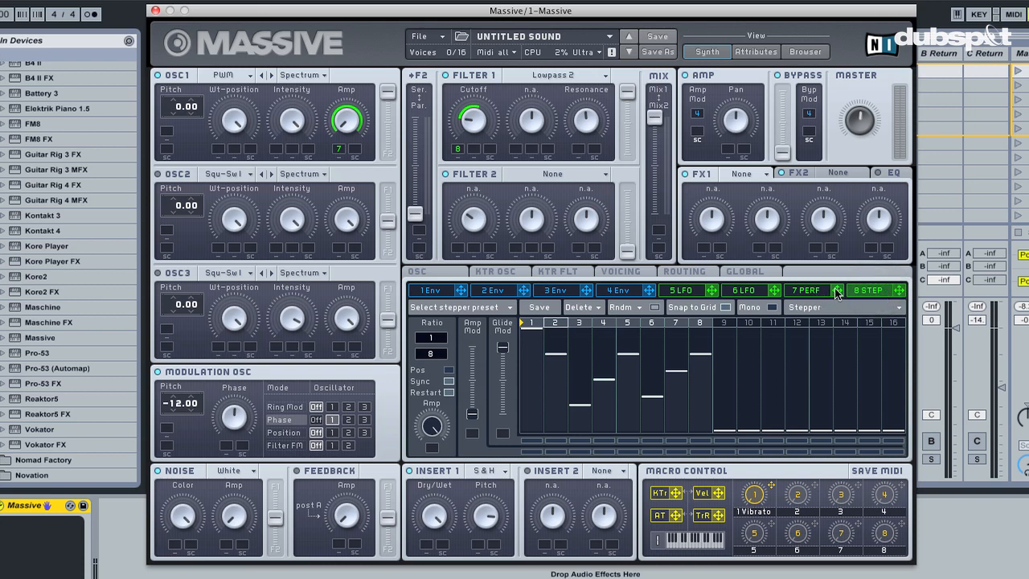
{"action": "left_click", "coordinate": [807, 289]}
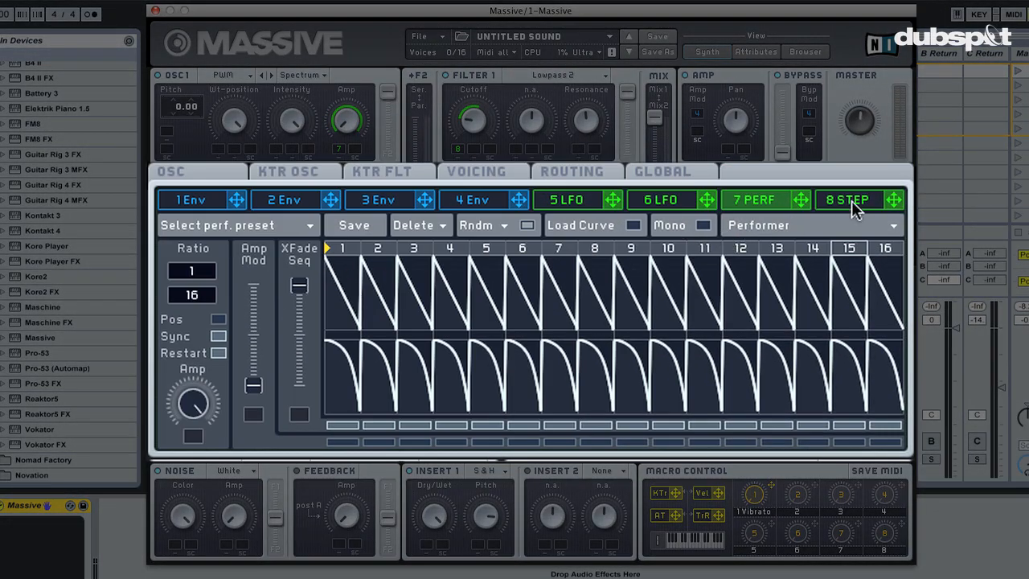
Step: Glance at 8 STEP, then show the Curve Select palette in 7 PERF
{"action": "left_click", "coordinate": [847, 200]}
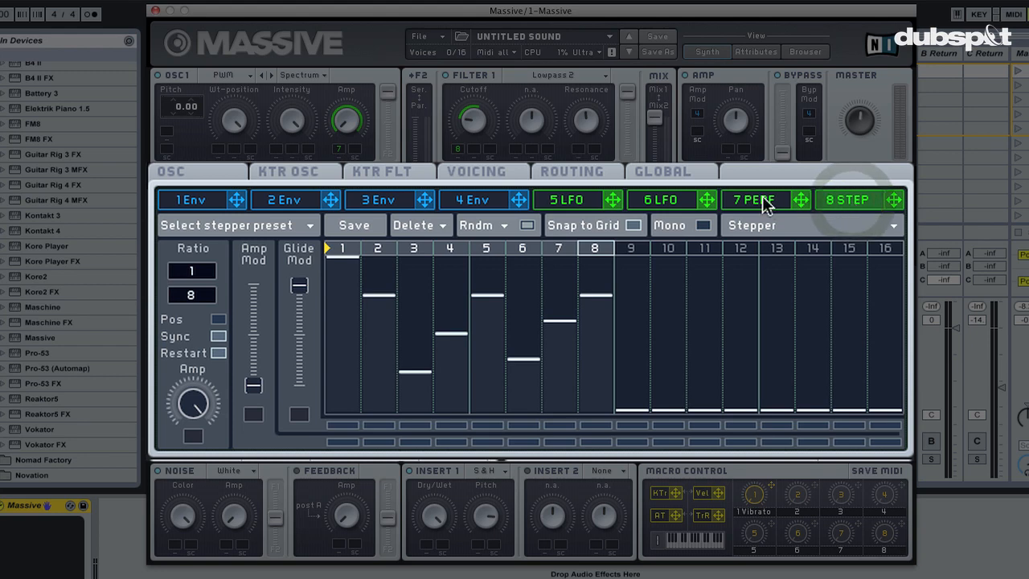
{"action": "left_click", "coordinate": [752, 199]}
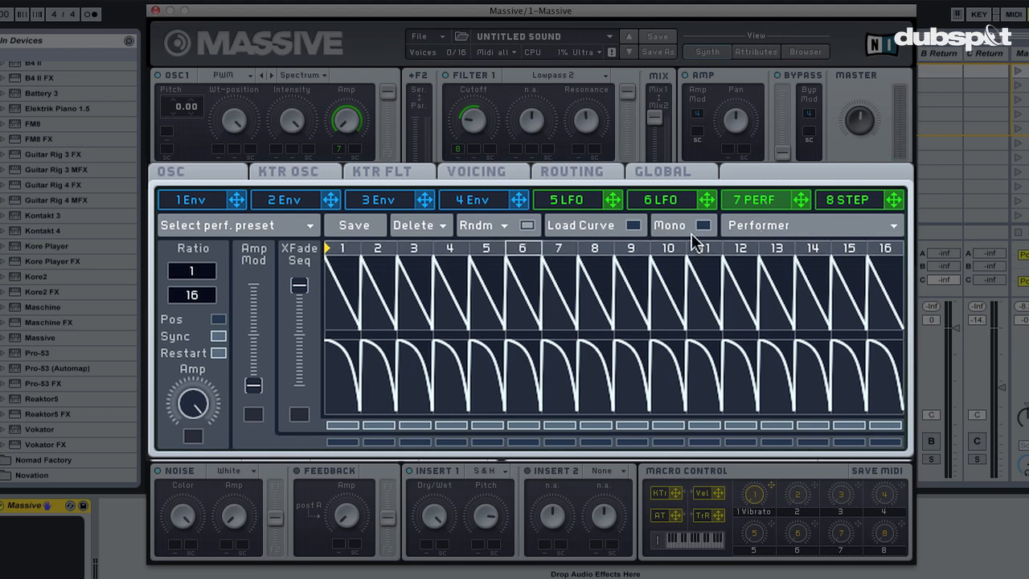
{"action": "left_click", "coordinate": [581, 224]}
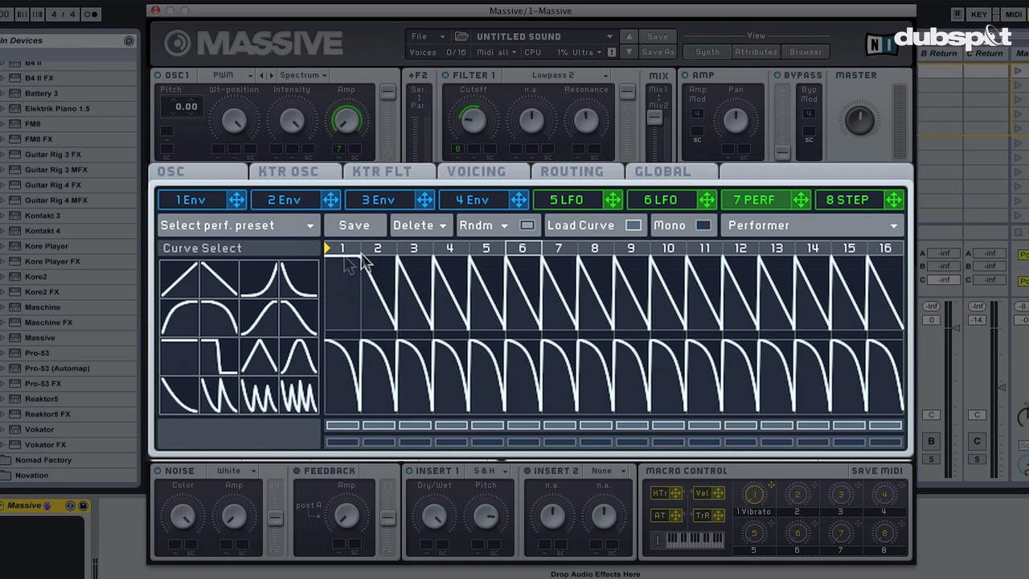
Step: Draw a new decay curve into the Performer's first step, then view the 8 STEP sequence
{"action": "left_click", "coordinate": [219, 315]}
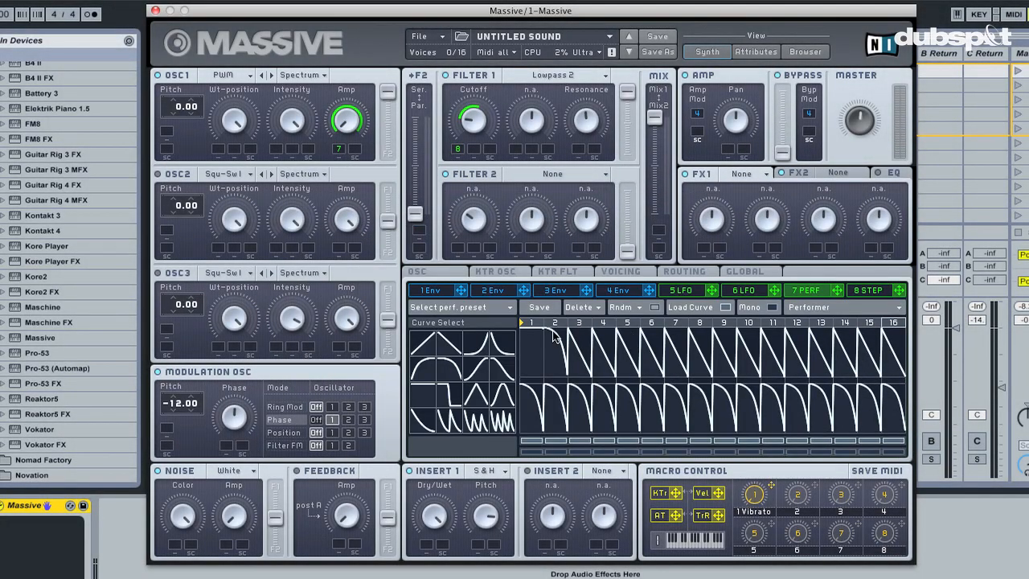
{"action": "mouse_move", "coordinate": [551, 347]}
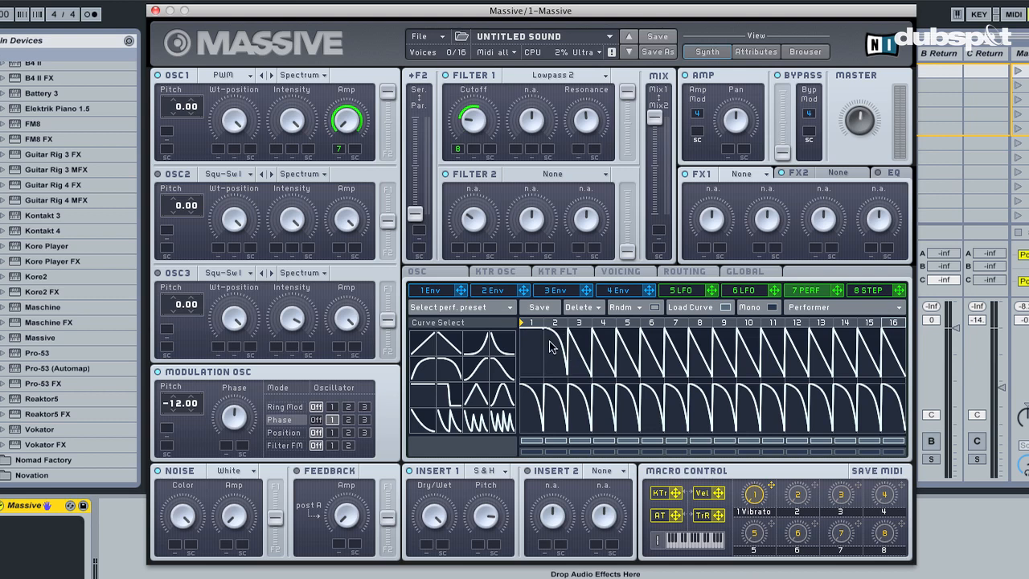
{"action": "mouse_move", "coordinate": [384, 129]}
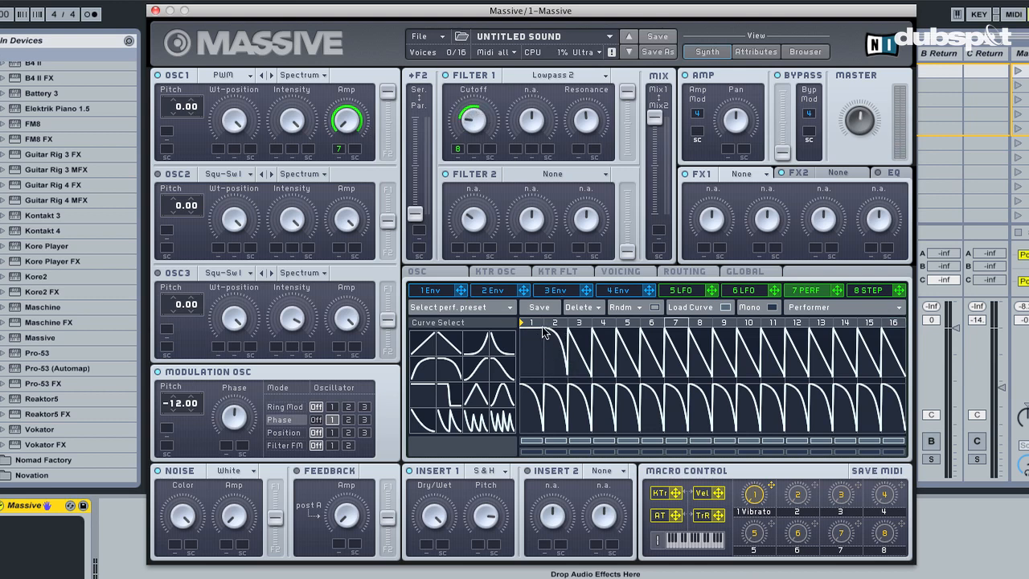
{"action": "mouse_move", "coordinate": [574, 390]}
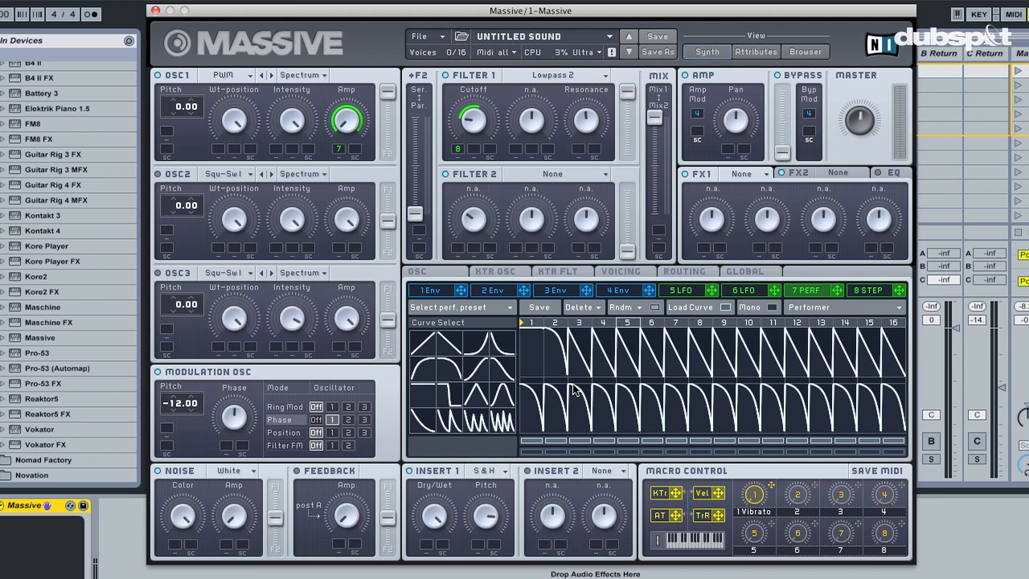
{"action": "mouse_move", "coordinate": [495, 358]}
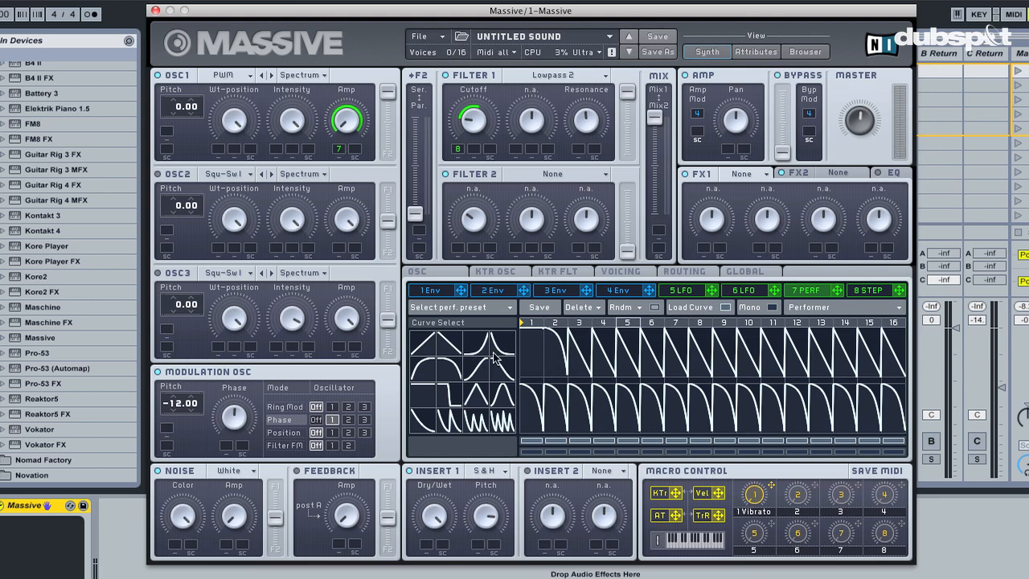
{"action": "mouse_move", "coordinate": [586, 331]}
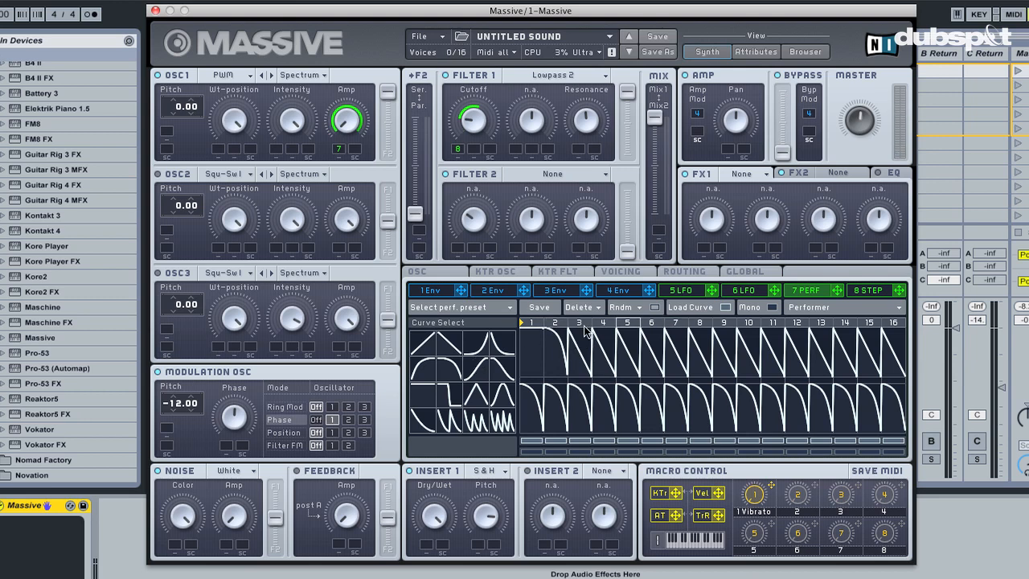
{"action": "mouse_move", "coordinate": [455, 368]}
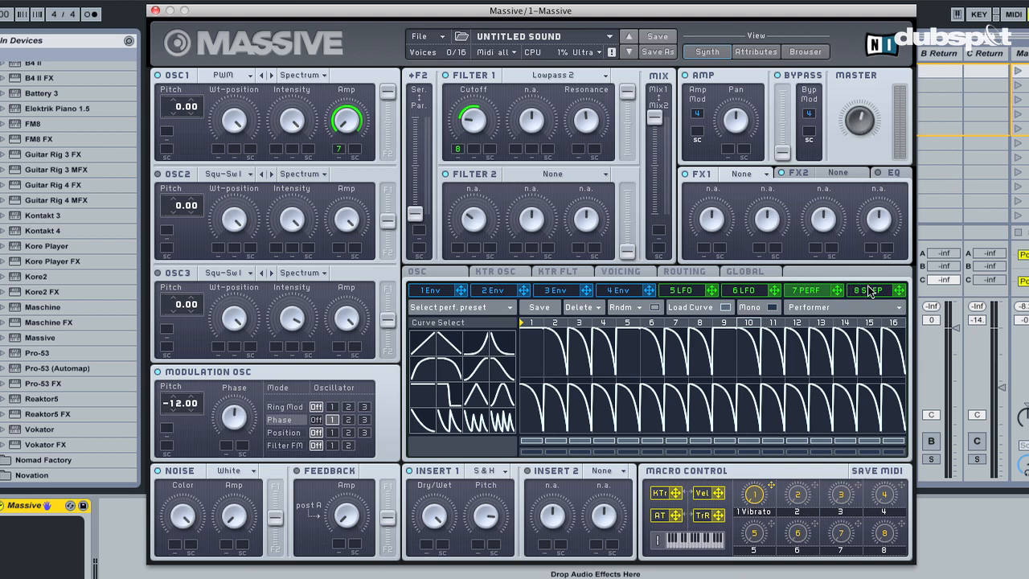
{"action": "left_click", "coordinate": [865, 290]}
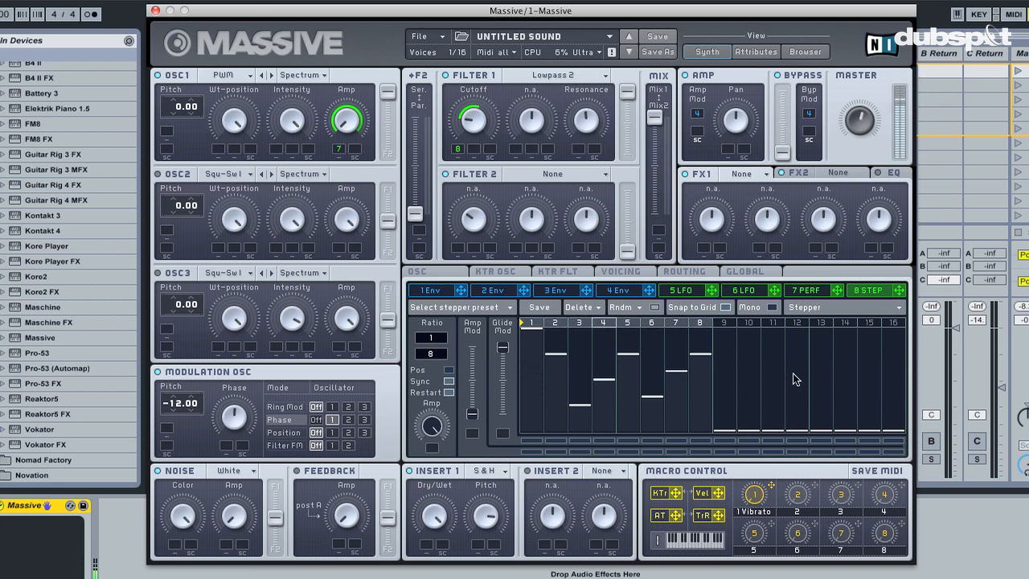
Step: Work in the sequencer panel toward filling stepper steps 9–16
{"action": "left_click", "coordinate": [809, 291]}
{"action": "type", "text": "GL"}
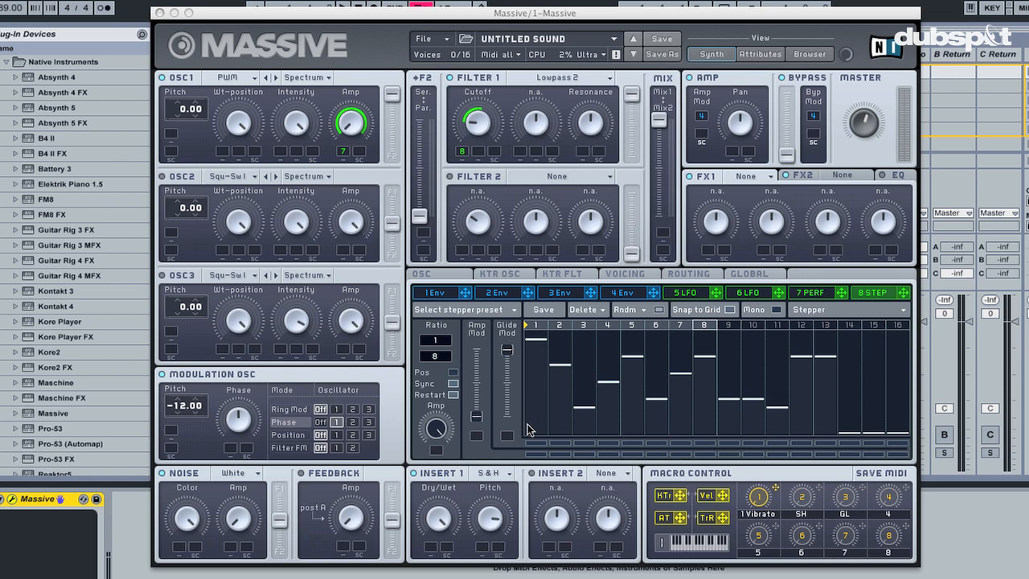
{"action": "mouse_move", "coordinate": [533, 438]}
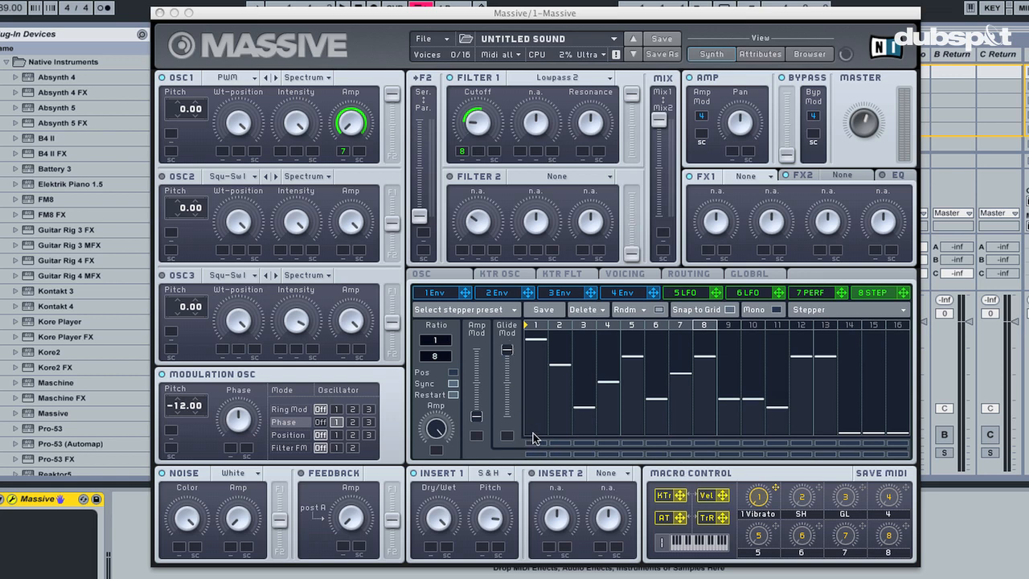
{"action": "mouse_move", "coordinate": [537, 368]}
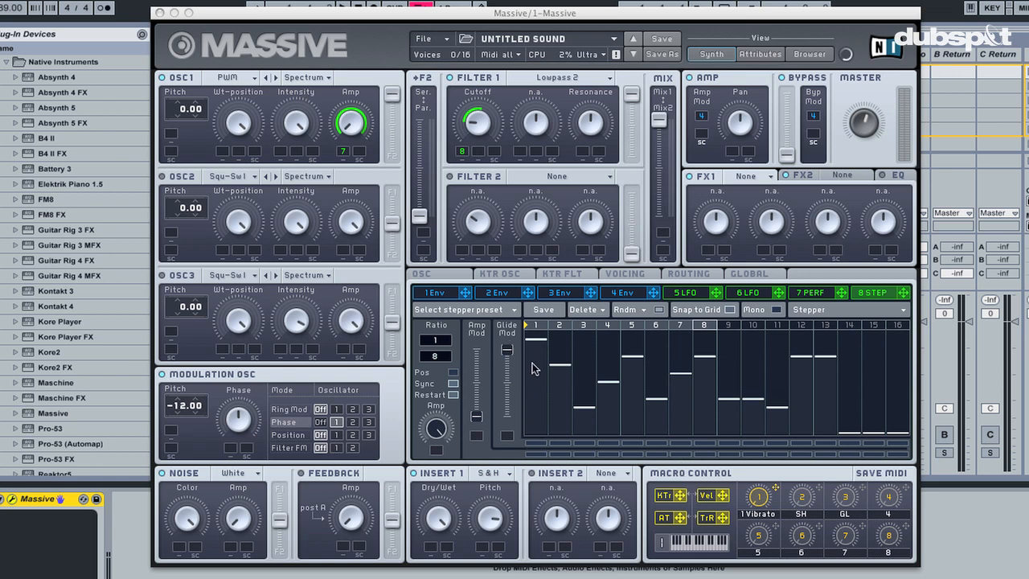
{"action": "mouse_move", "coordinate": [551, 359]}
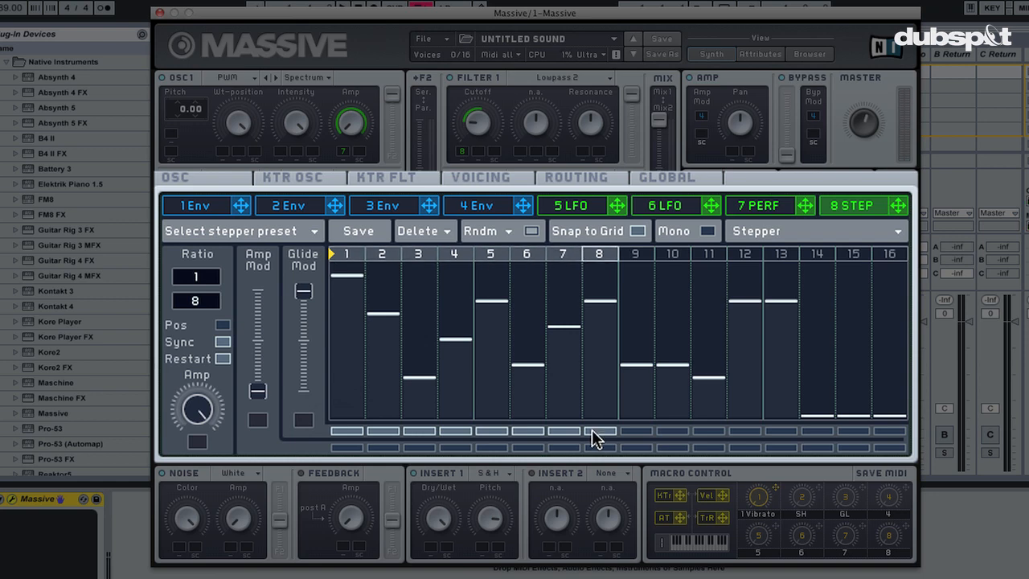
{"action": "mouse_move", "coordinate": [382, 265]}
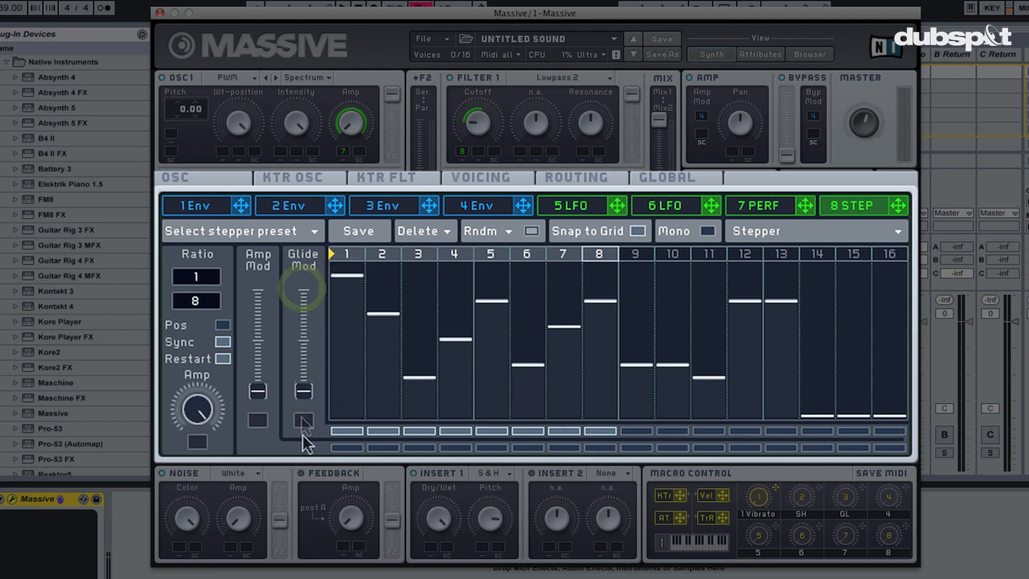
{"action": "mouse_move", "coordinate": [334, 326]}
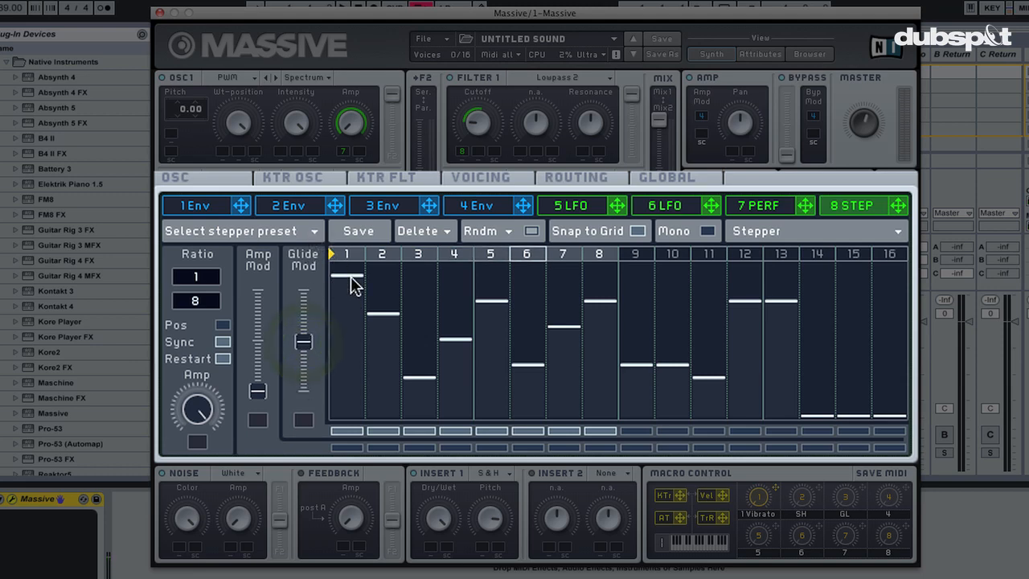
{"action": "mouse_move", "coordinate": [374, 313]}
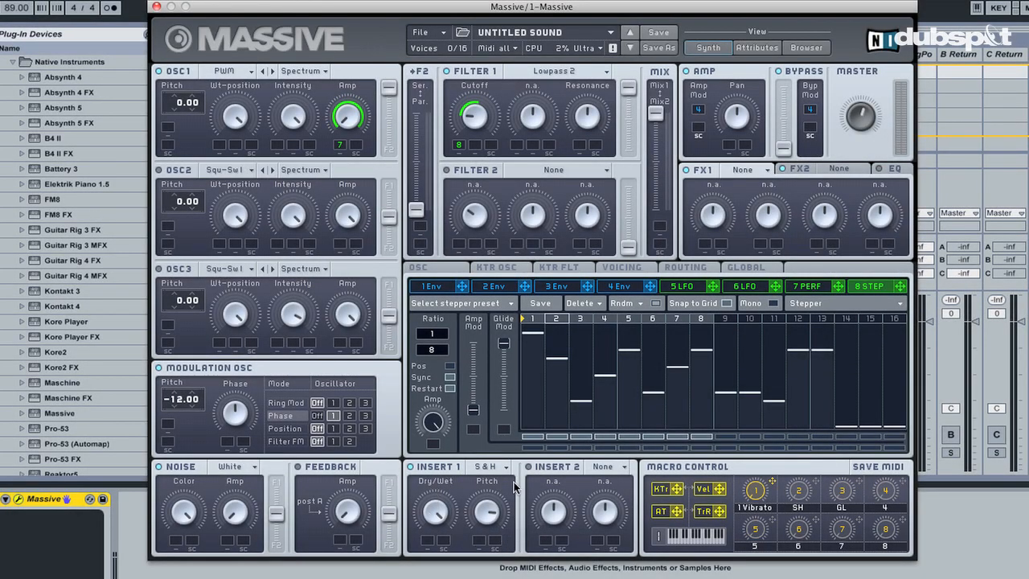
{"action": "mouse_move", "coordinate": [491, 519]}
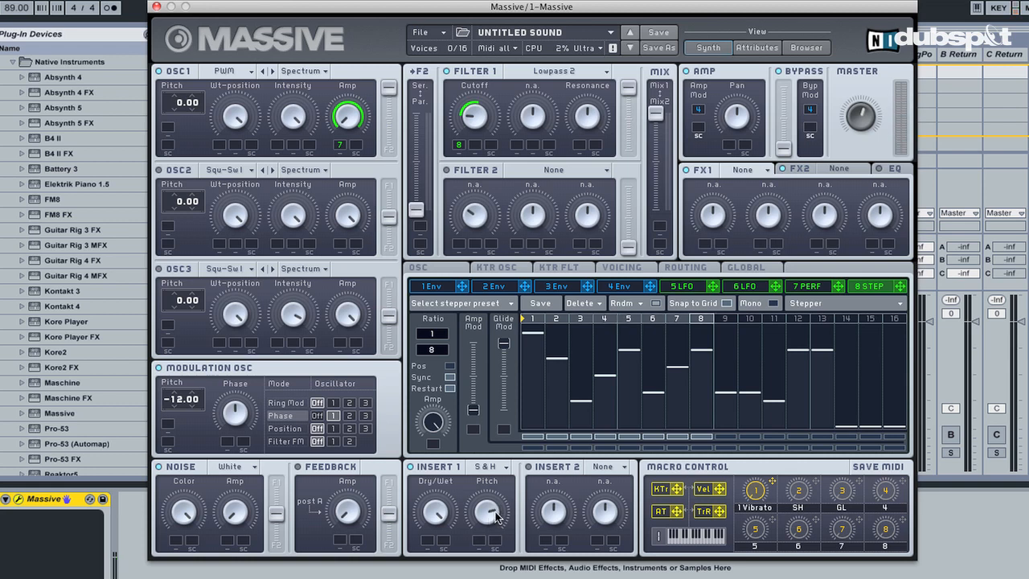
{"action": "mouse_move", "coordinate": [492, 512]}
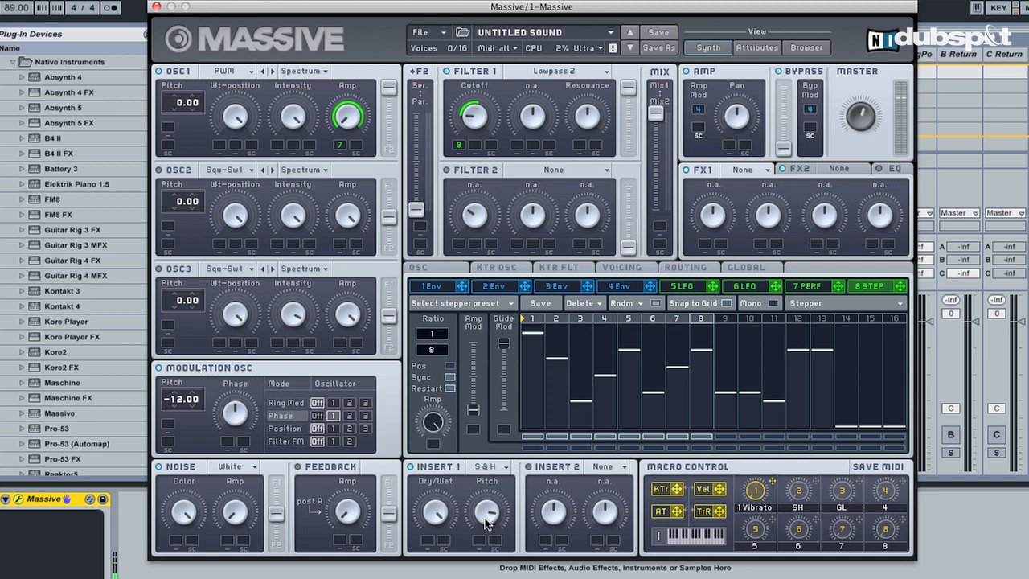
{"action": "mouse_move", "coordinate": [481, 518]}
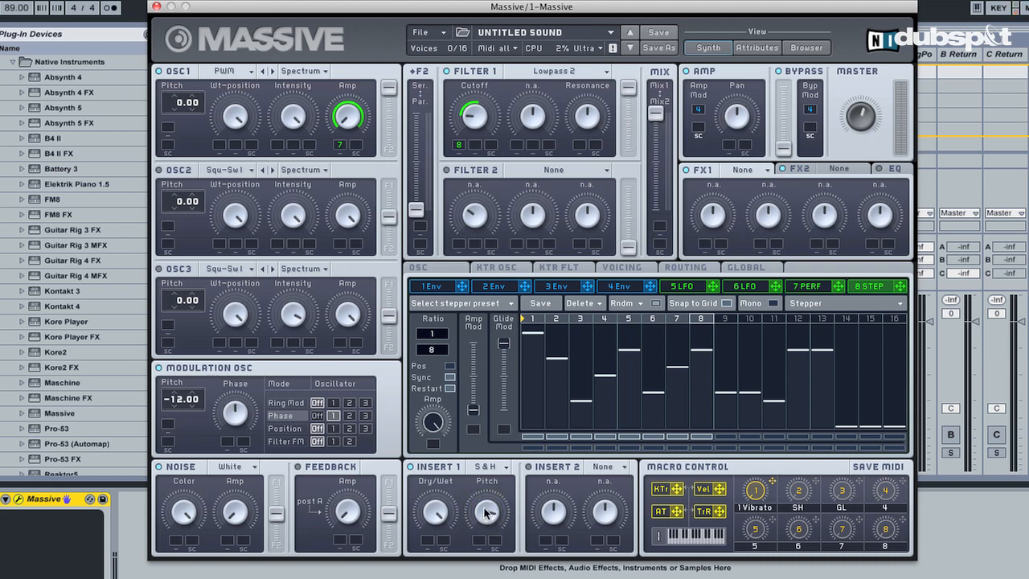
{"action": "mouse_move", "coordinate": [818, 481]}
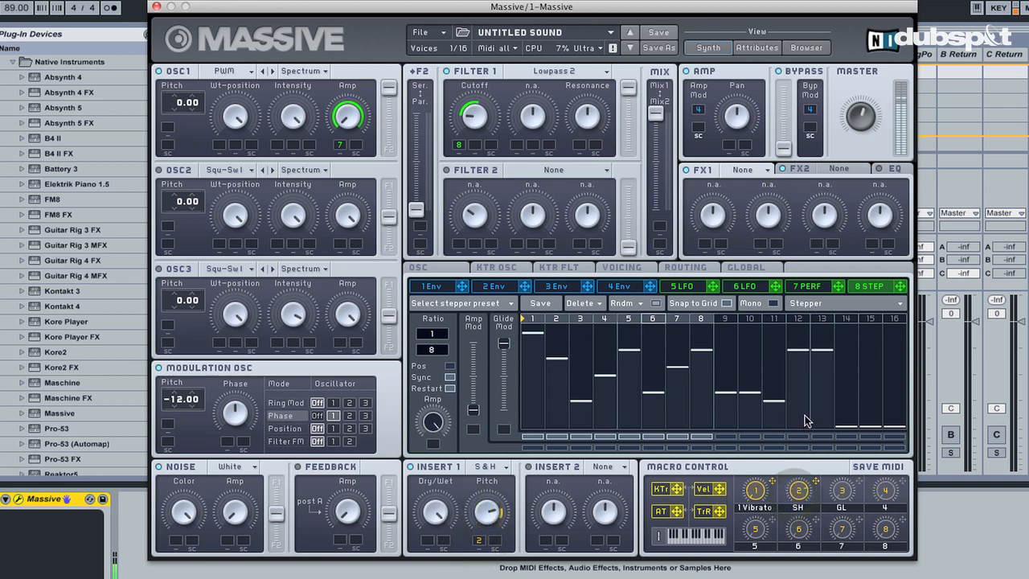
{"action": "mouse_move", "coordinate": [818, 467]}
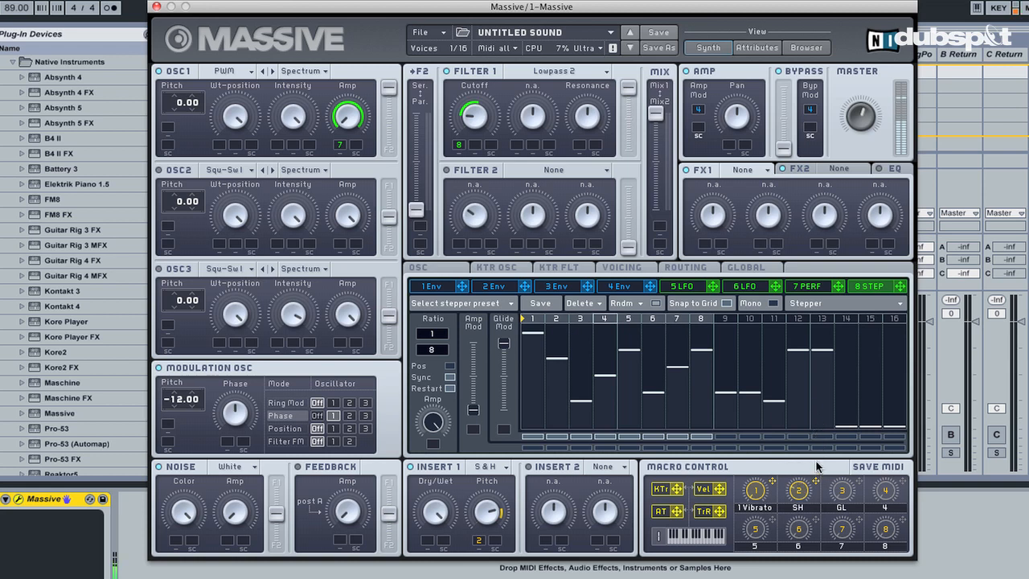
{"action": "mouse_move", "coordinate": [812, 455]}
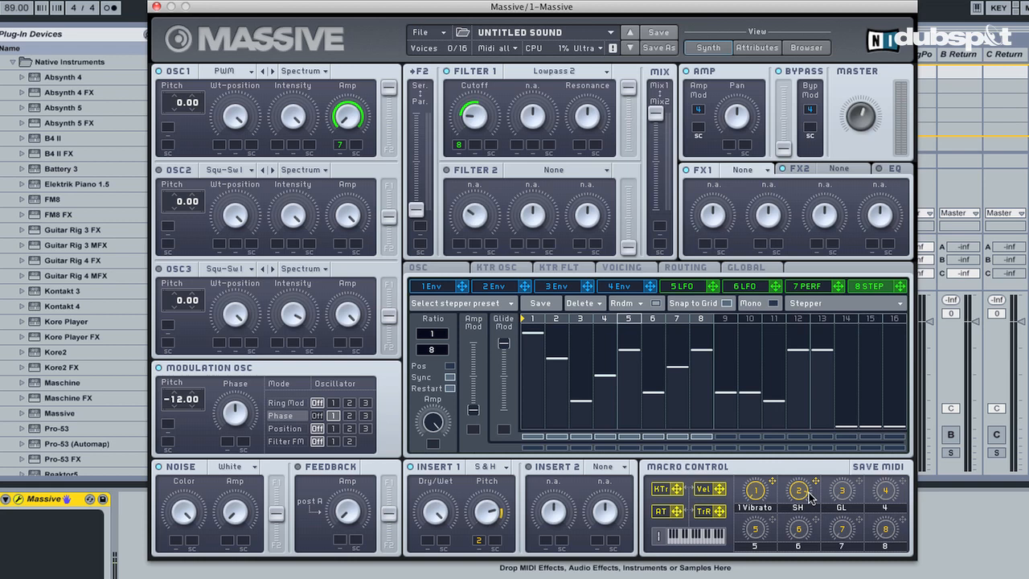
{"action": "mouse_move", "coordinate": [916, 474]}
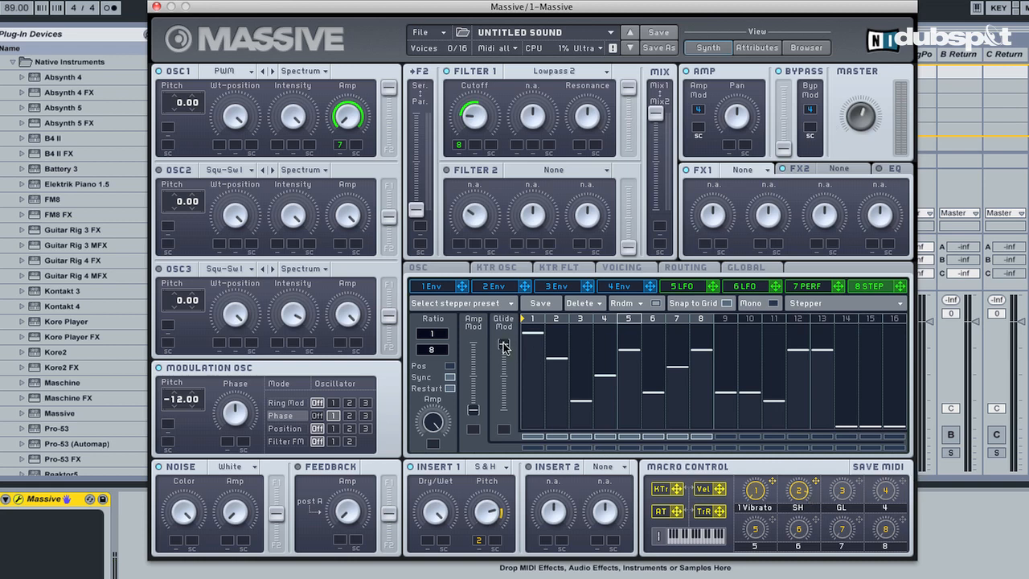
{"action": "mouse_move", "coordinate": [513, 384]}
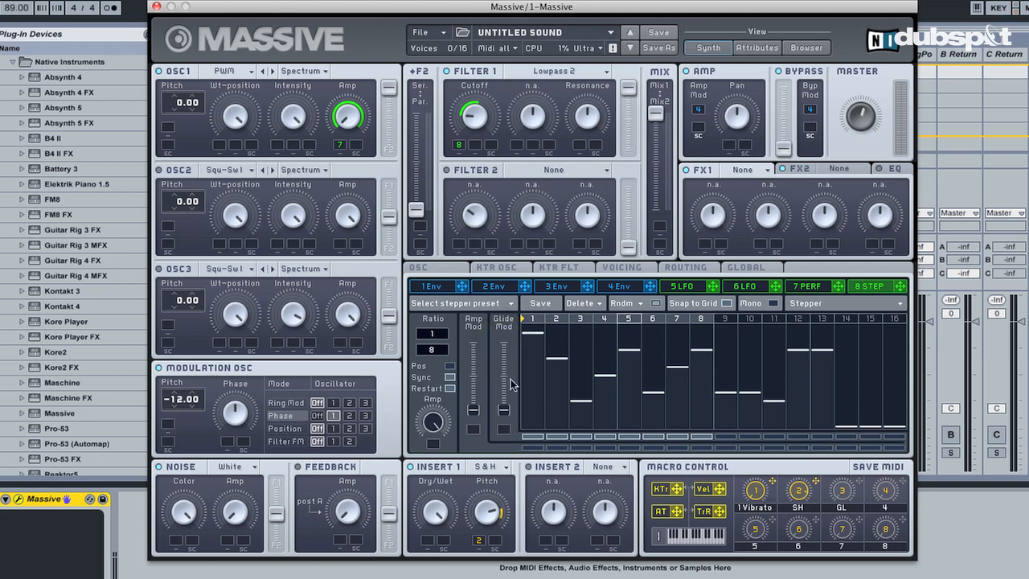
{"action": "mouse_move", "coordinate": [595, 129]}
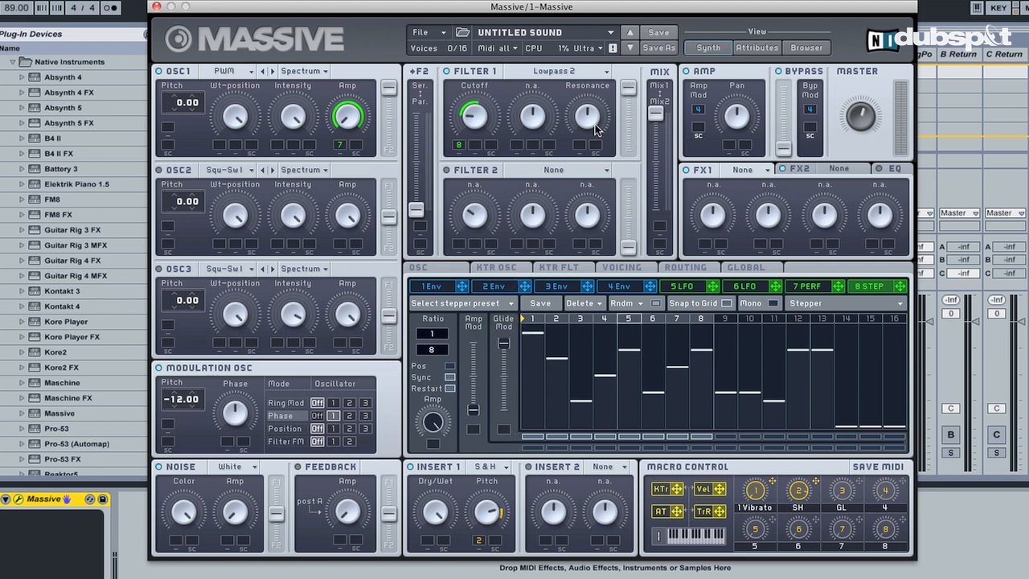